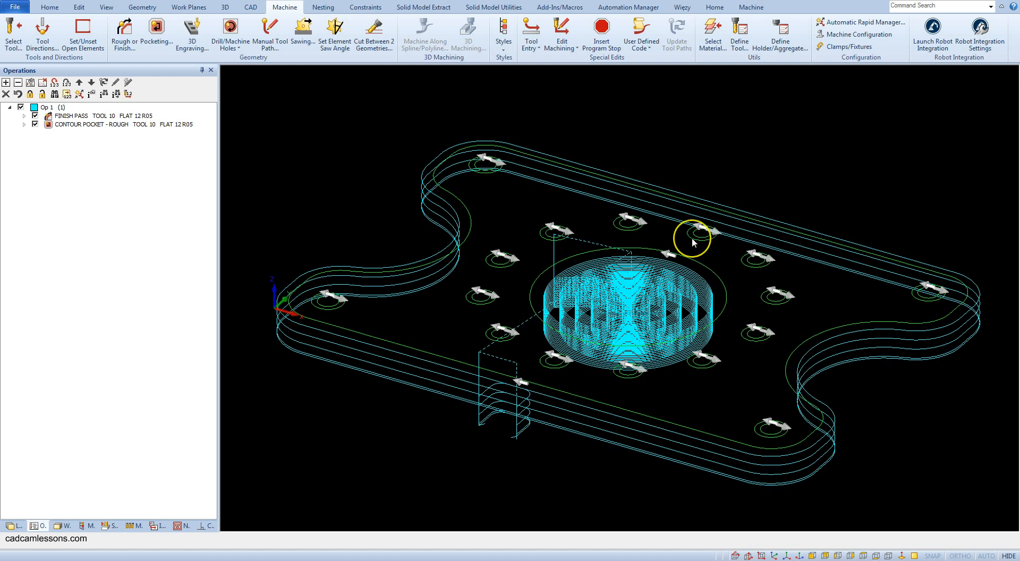
mouse_move(692, 243)
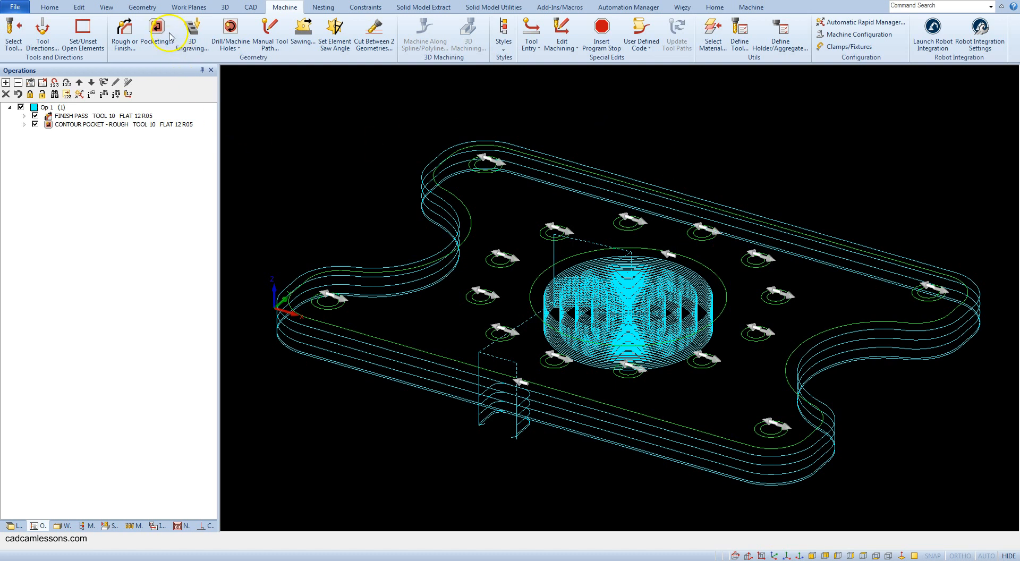
- Switch to the View ribbon to access viewing and simulation commands
click(106, 7)
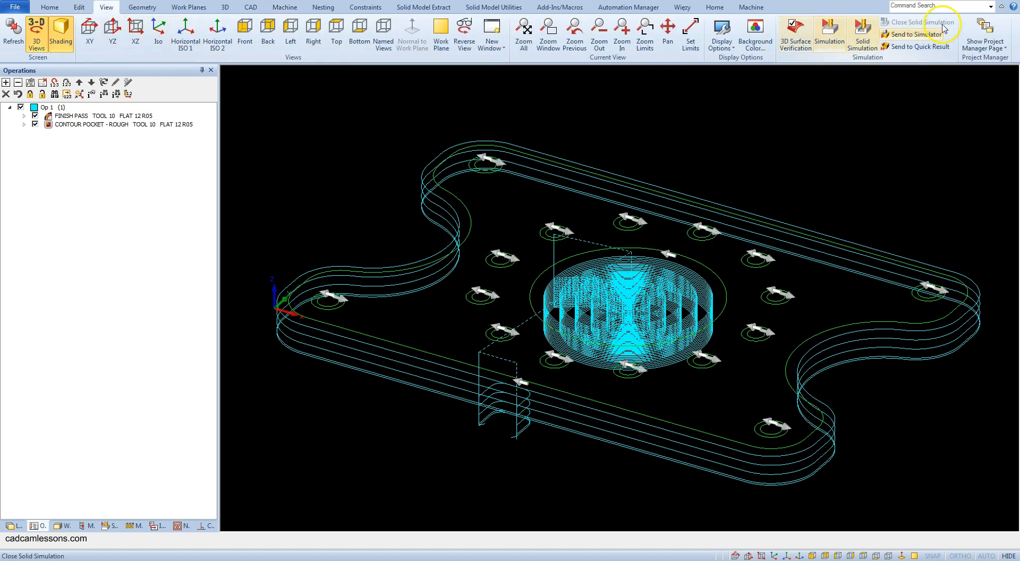
mouse_move(839, 126)
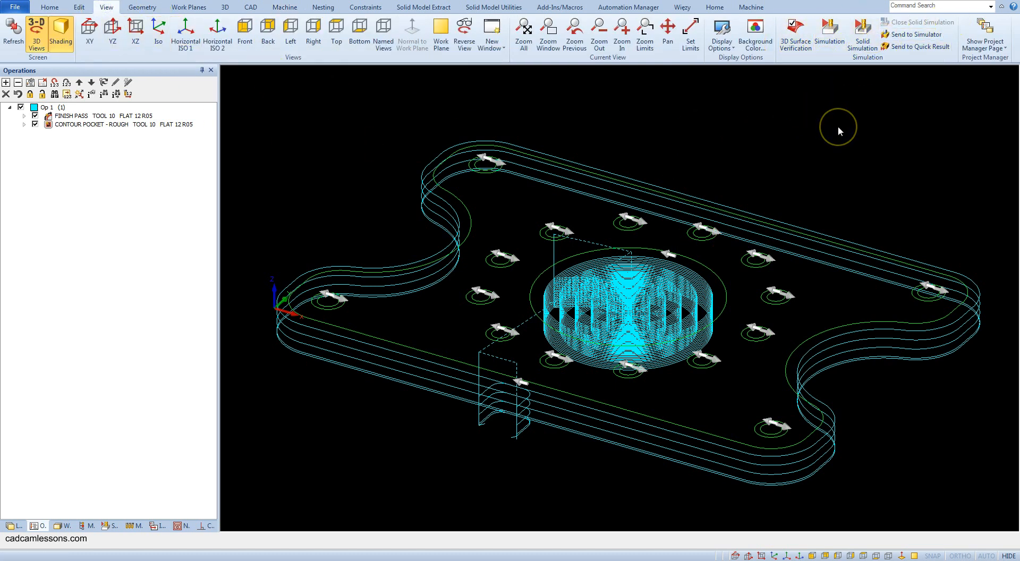
mouse_move(823, 135)
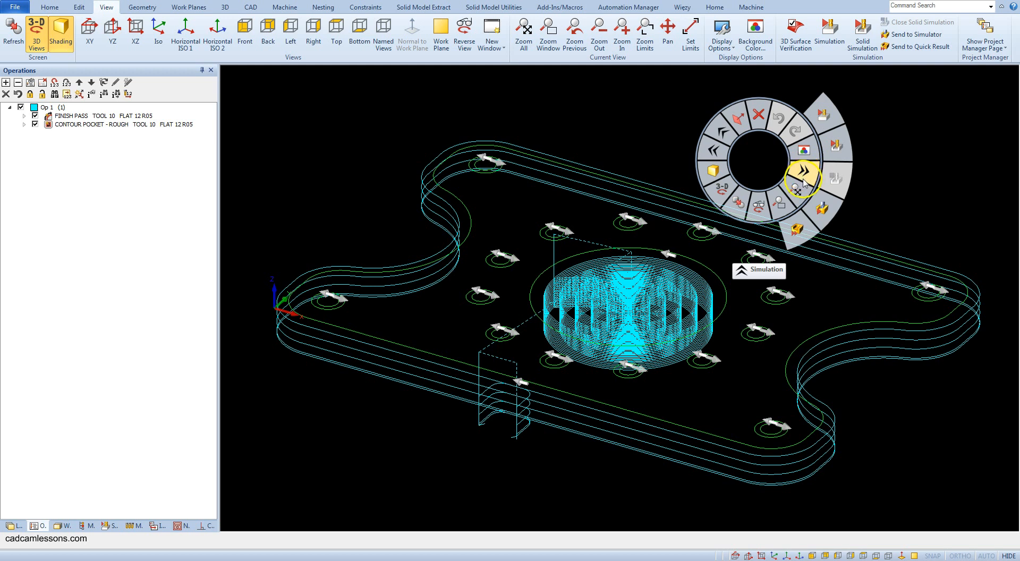
mouse_move(803, 171)
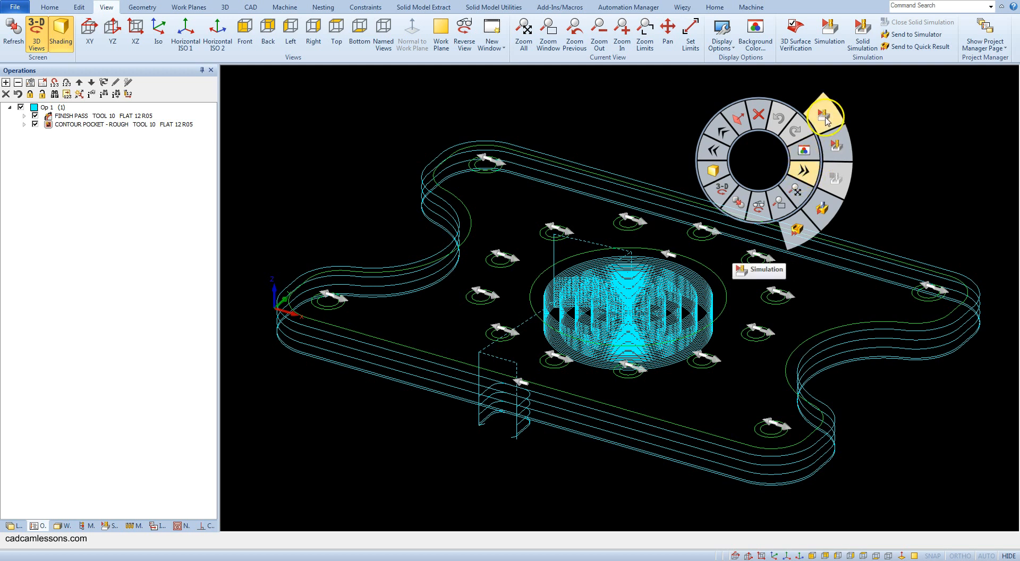
mouse_move(837, 151)
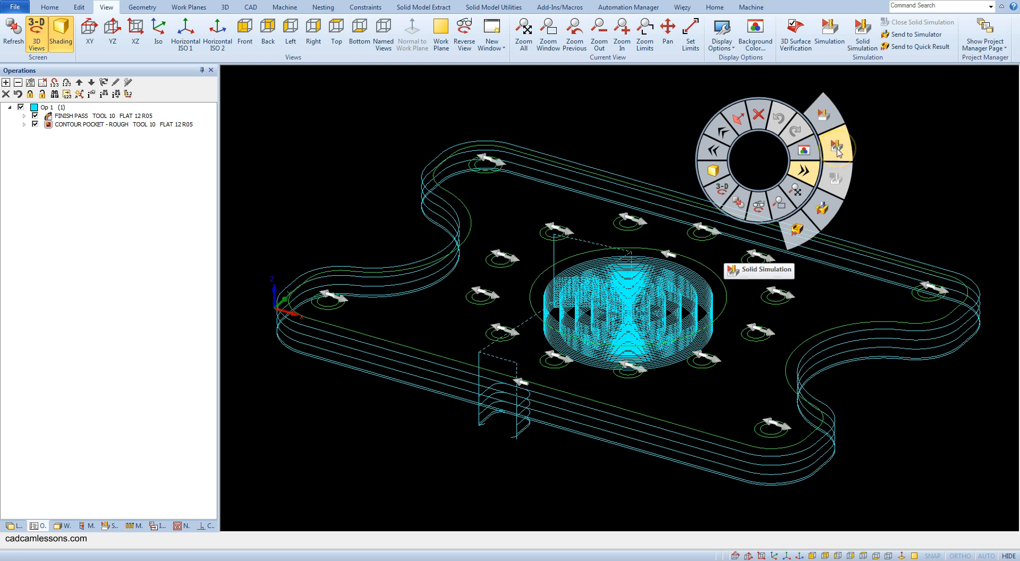
mouse_move(824, 125)
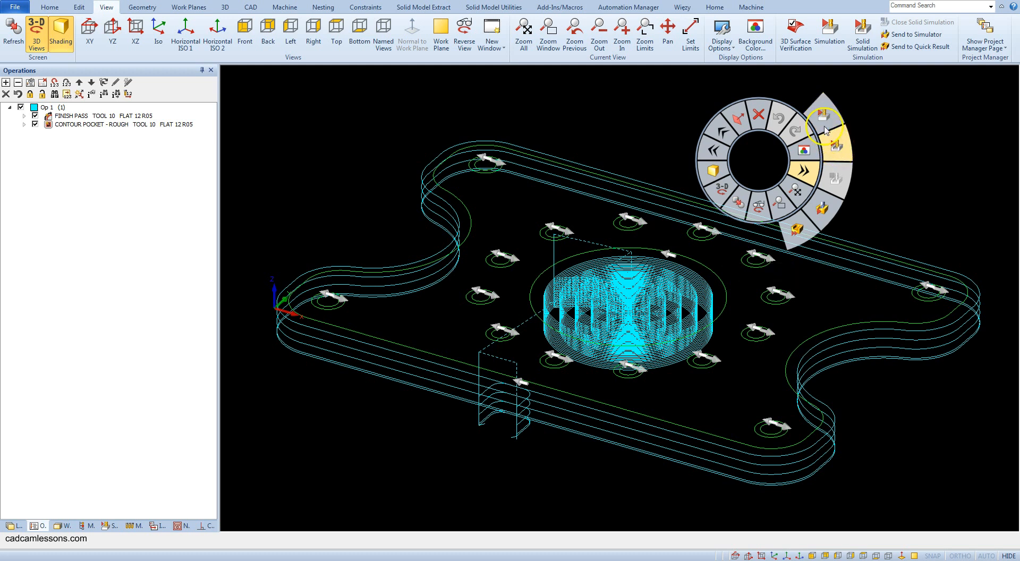
mouse_move(823, 125)
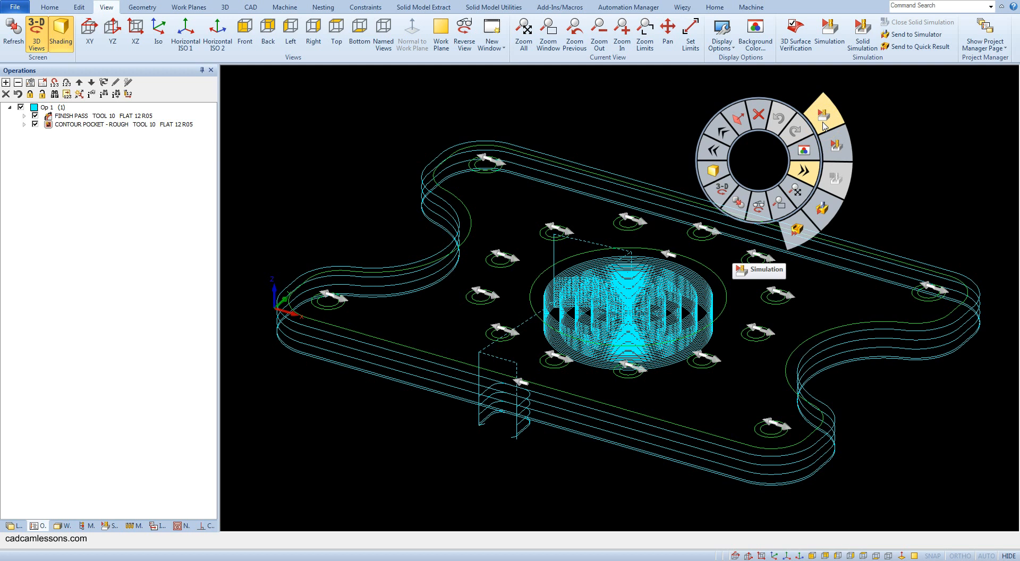
- Launch the solid simulation session for the flange plate
click(825, 115)
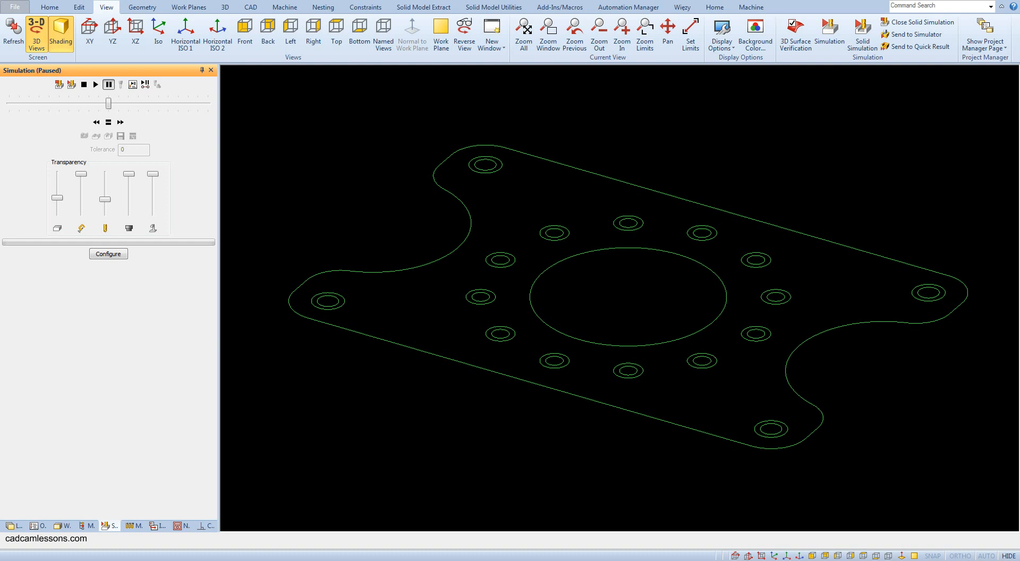
mouse_move(399, 162)
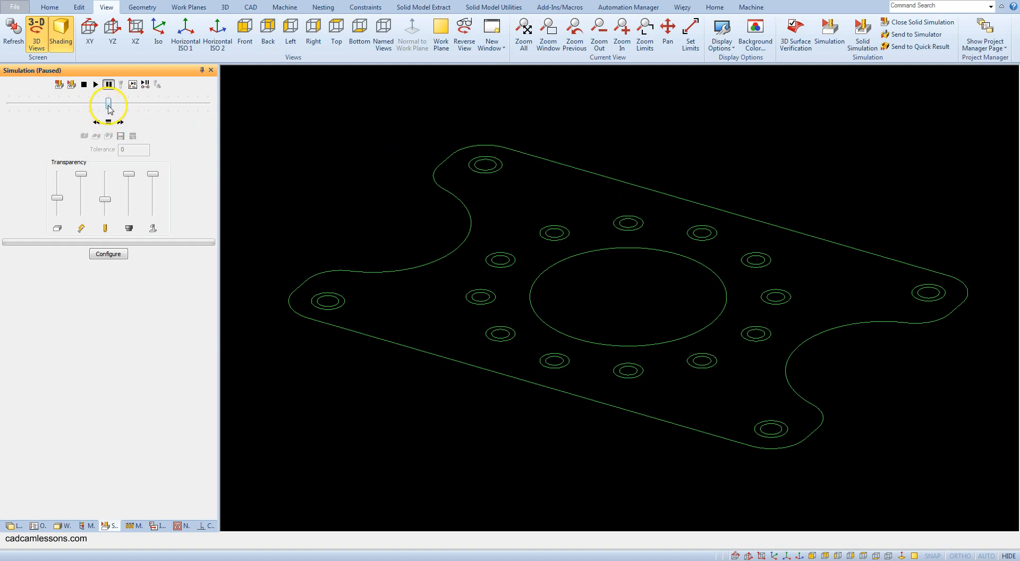
- Slow the simulation speed, enable Single Step, and start simulating the finish pass
drag(109, 105, 81, 105)
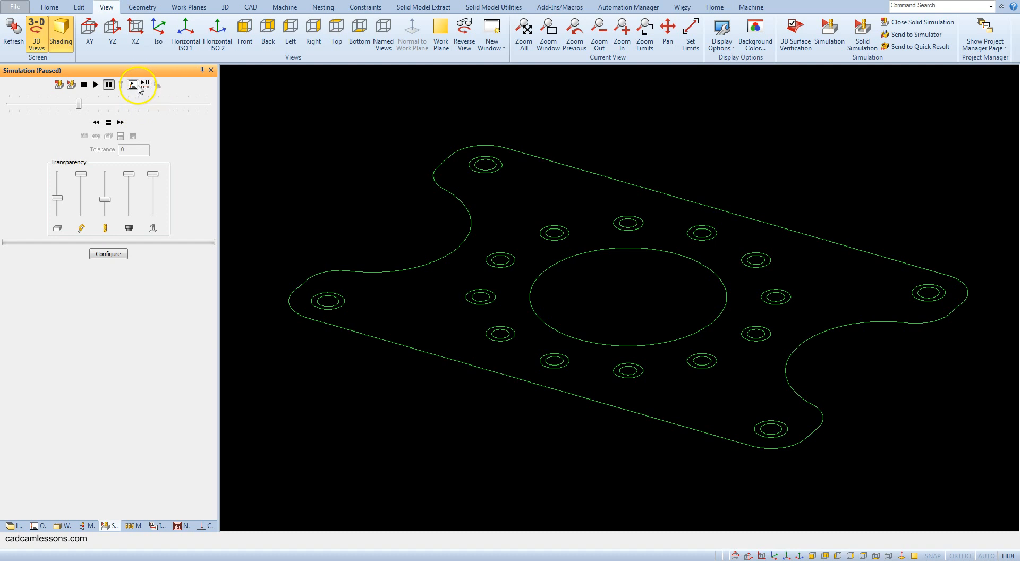
mouse_move(145, 85)
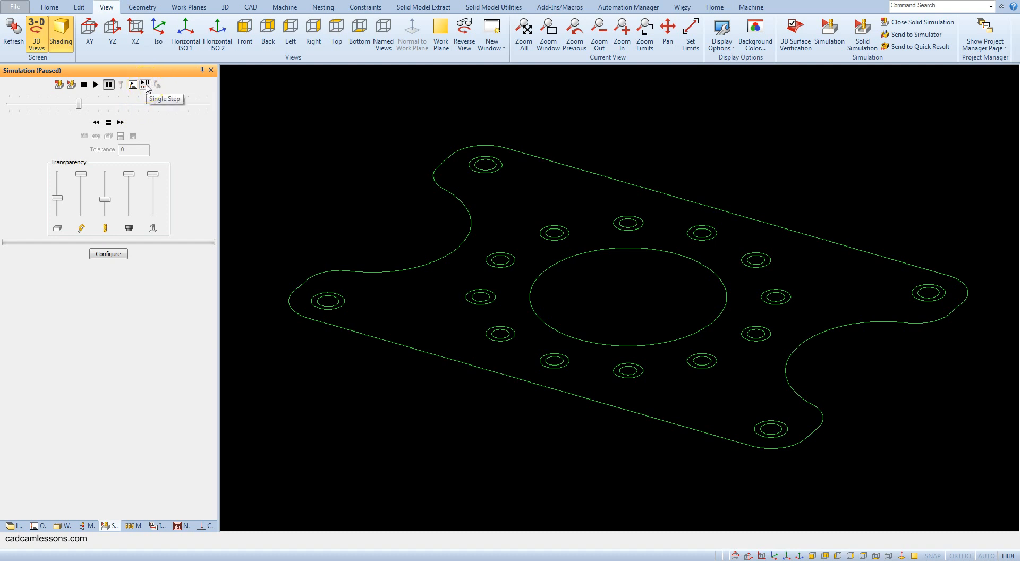
mouse_move(148, 87)
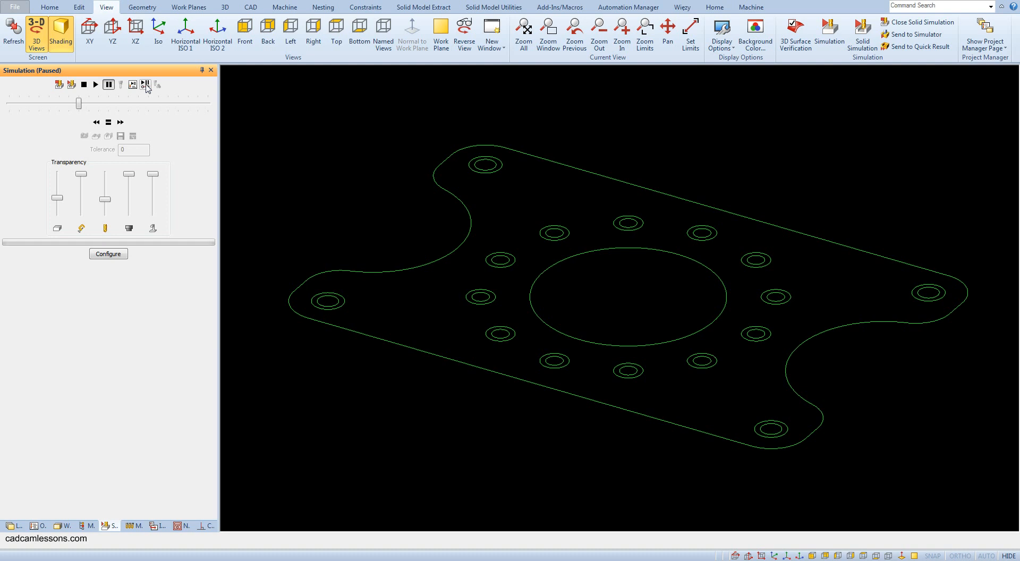
mouse_move(95, 84)
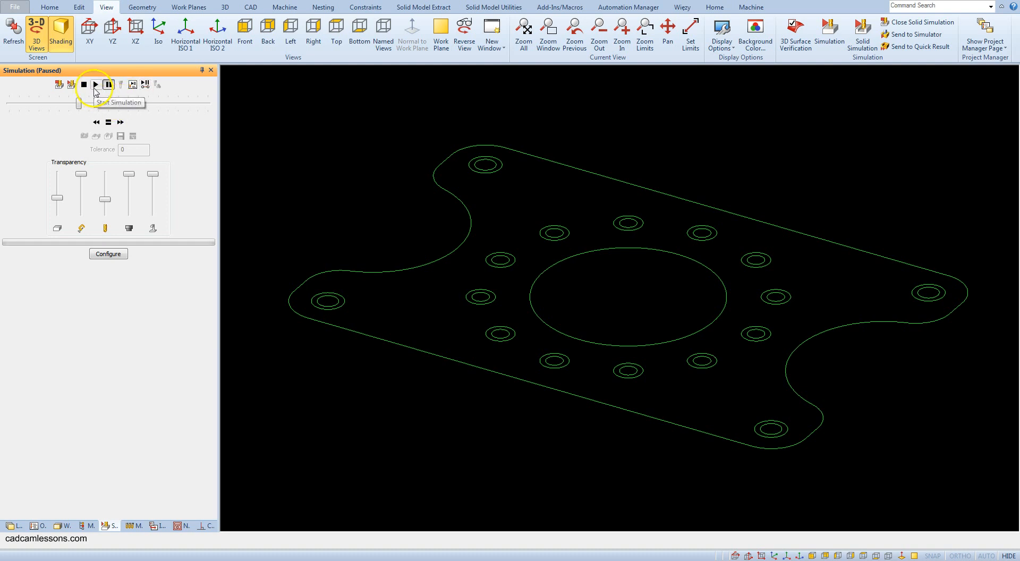
click(95, 84)
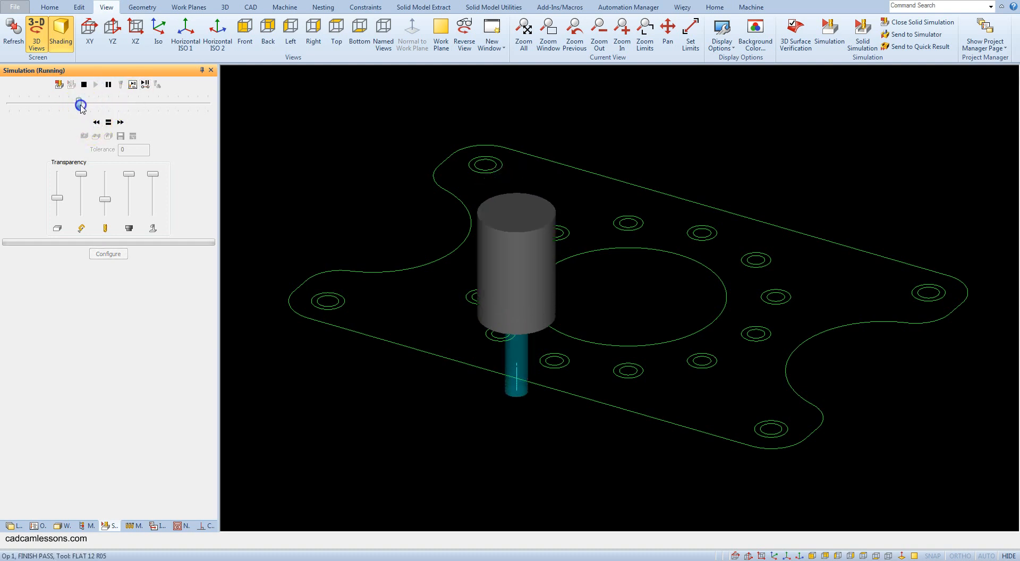
click(103, 124)
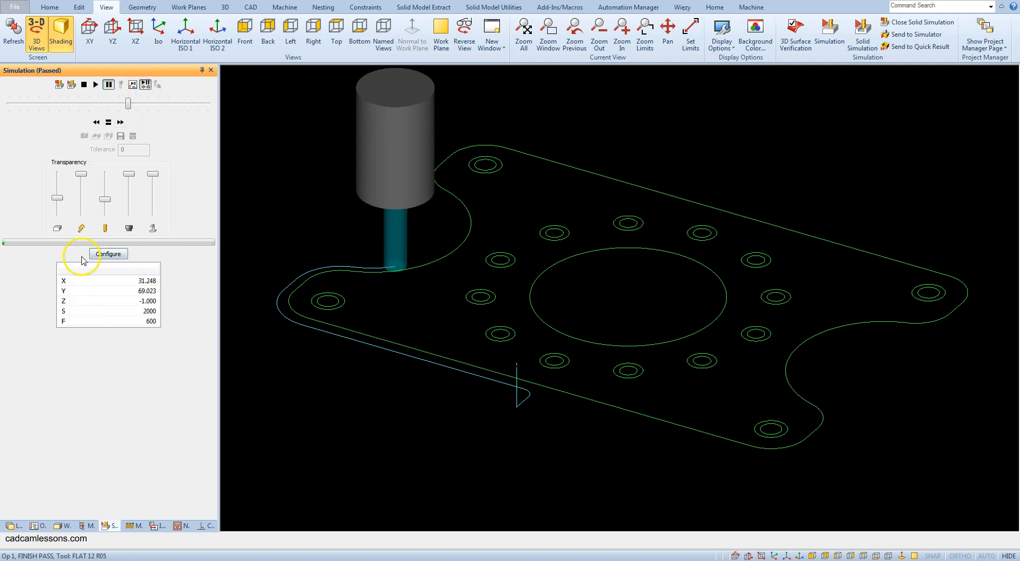
mouse_move(63, 281)
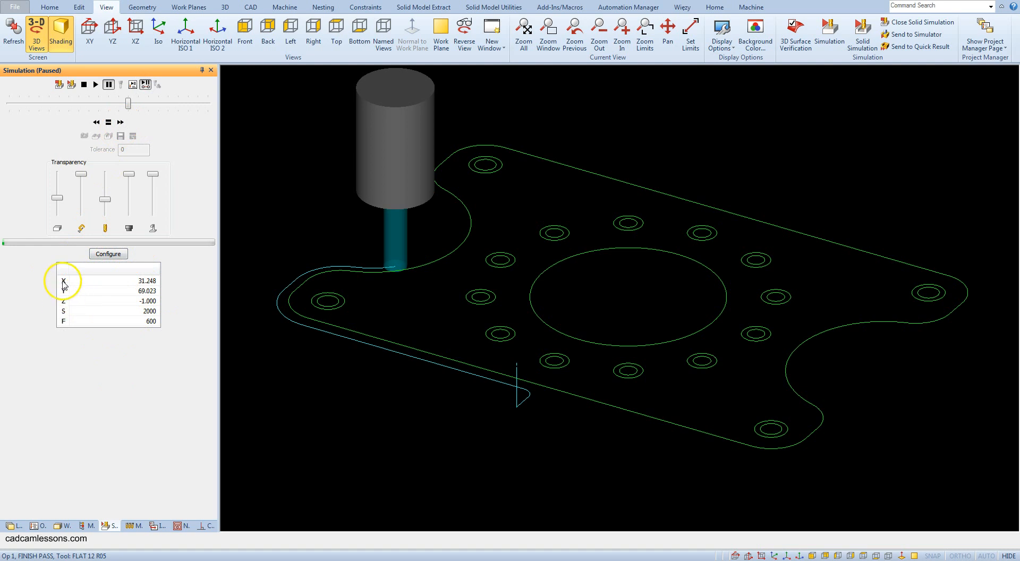
mouse_move(61, 315)
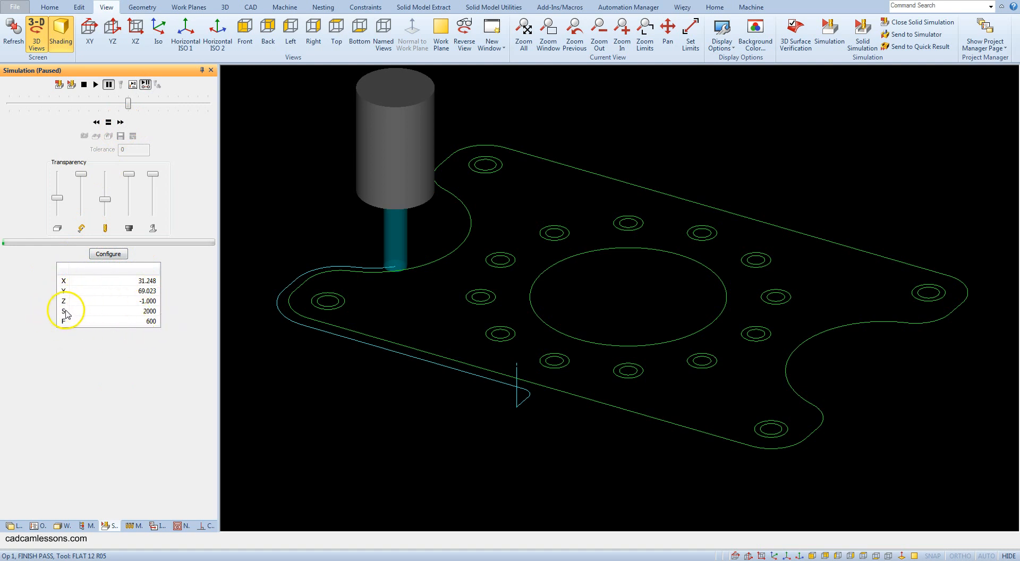
mouse_move(120, 181)
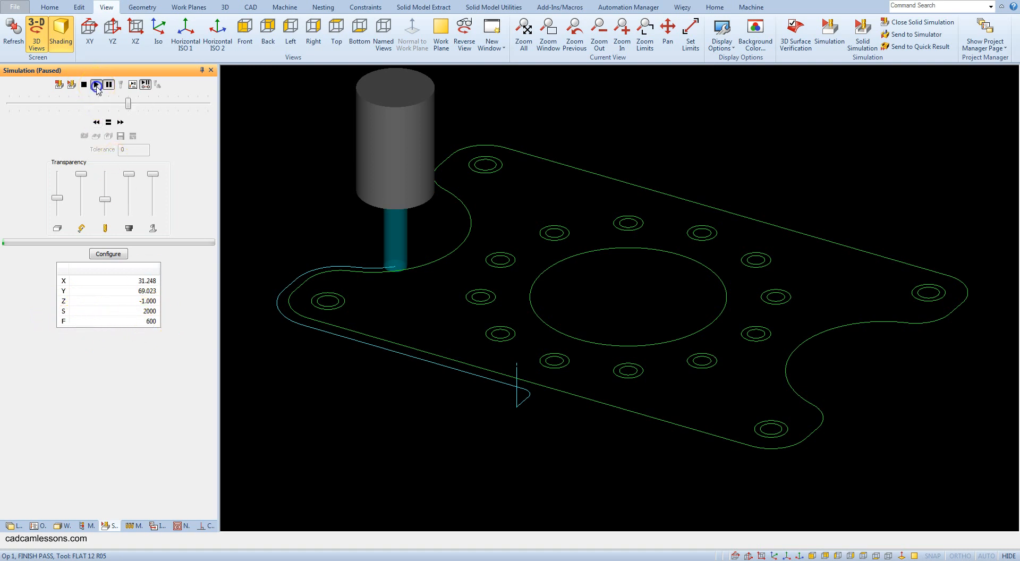
- Advance the paused tool one move while viewing its X, Y, Z, S, F readout
click(95, 84)
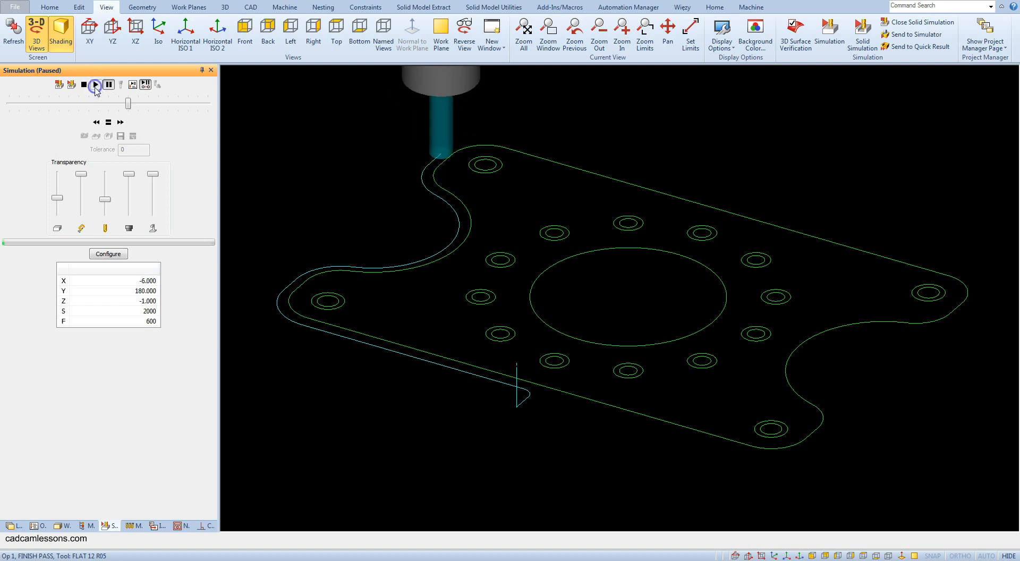
- Single-step the tool along the top edge, then stop simulation to restore toolpaths
click(95, 85)
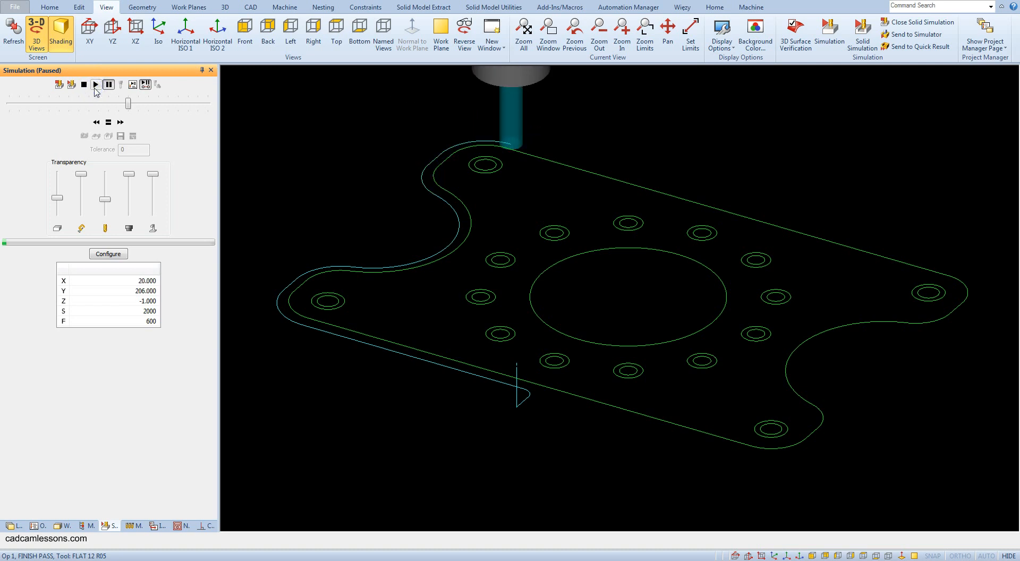
click(120, 122)
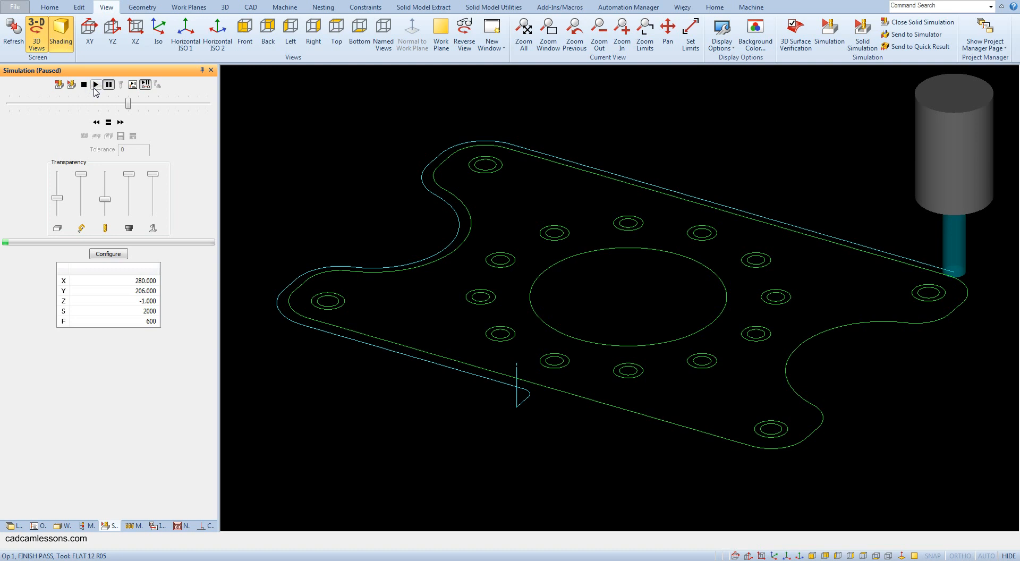
mouse_move(84, 85)
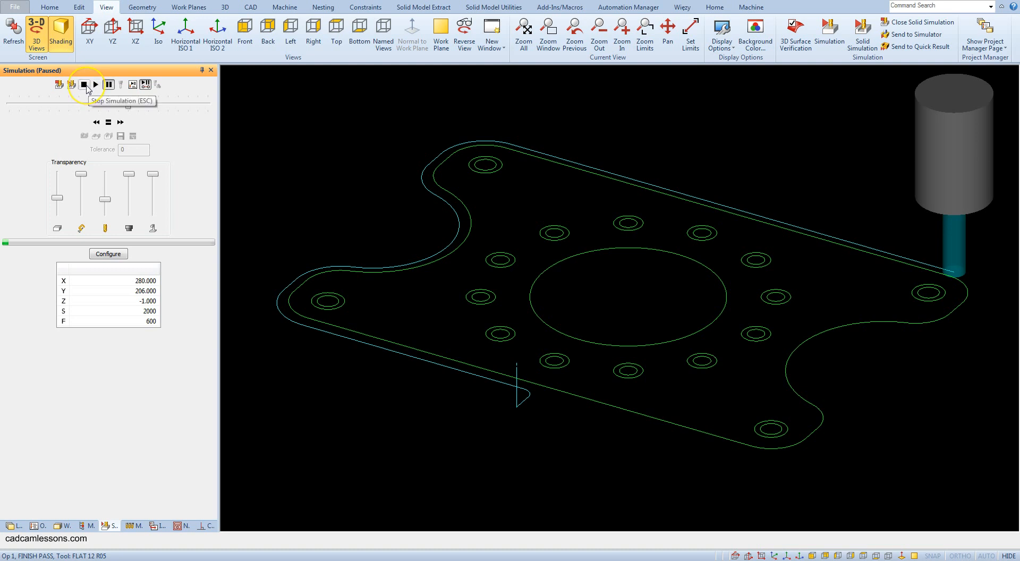
click(83, 84)
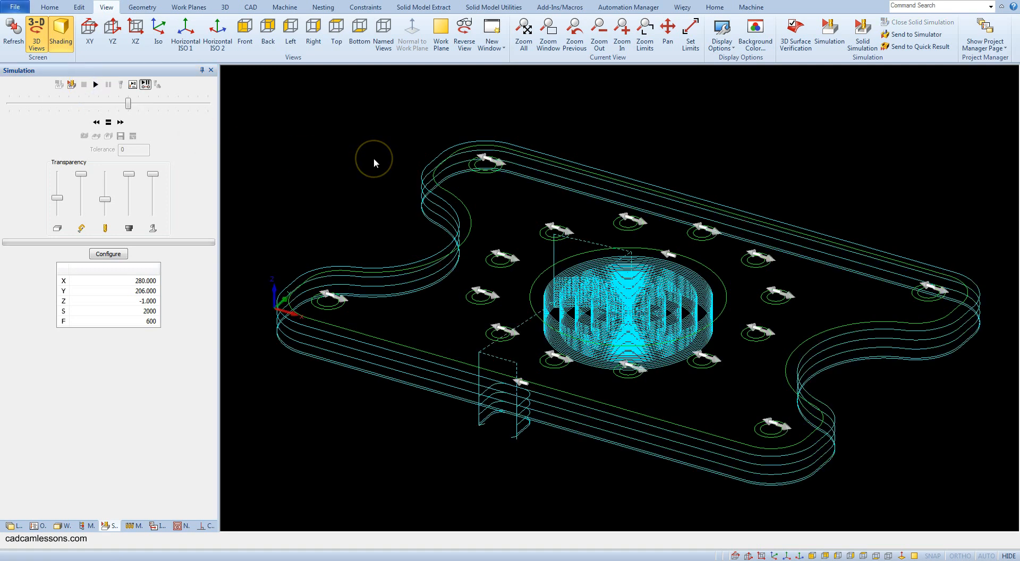